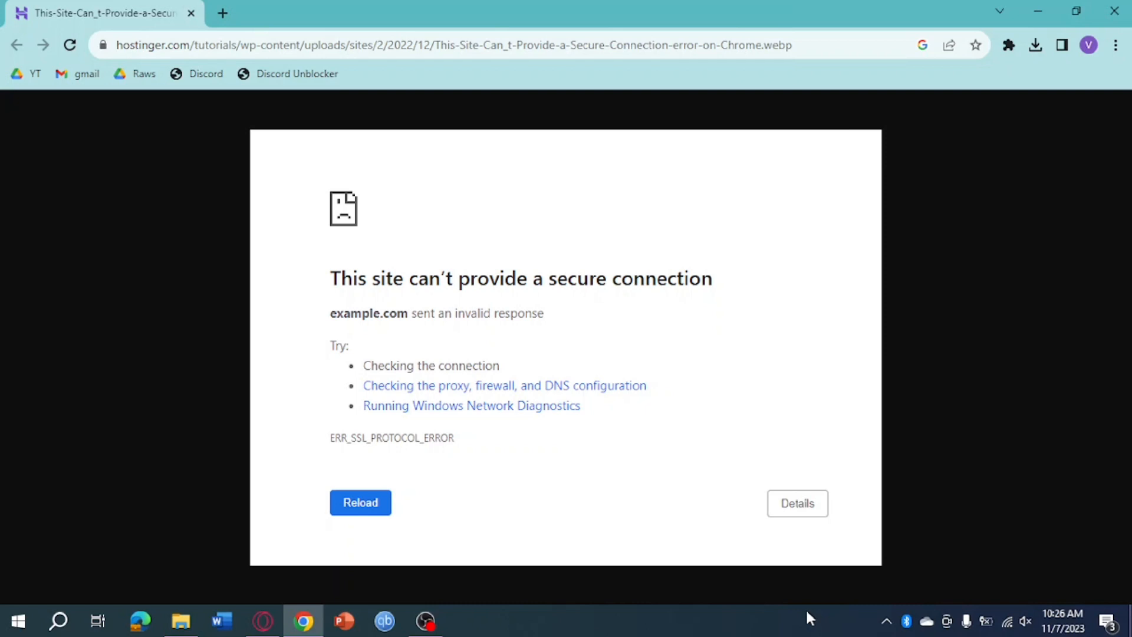
{"action": "mouse_move", "coordinate": [414, 367]}
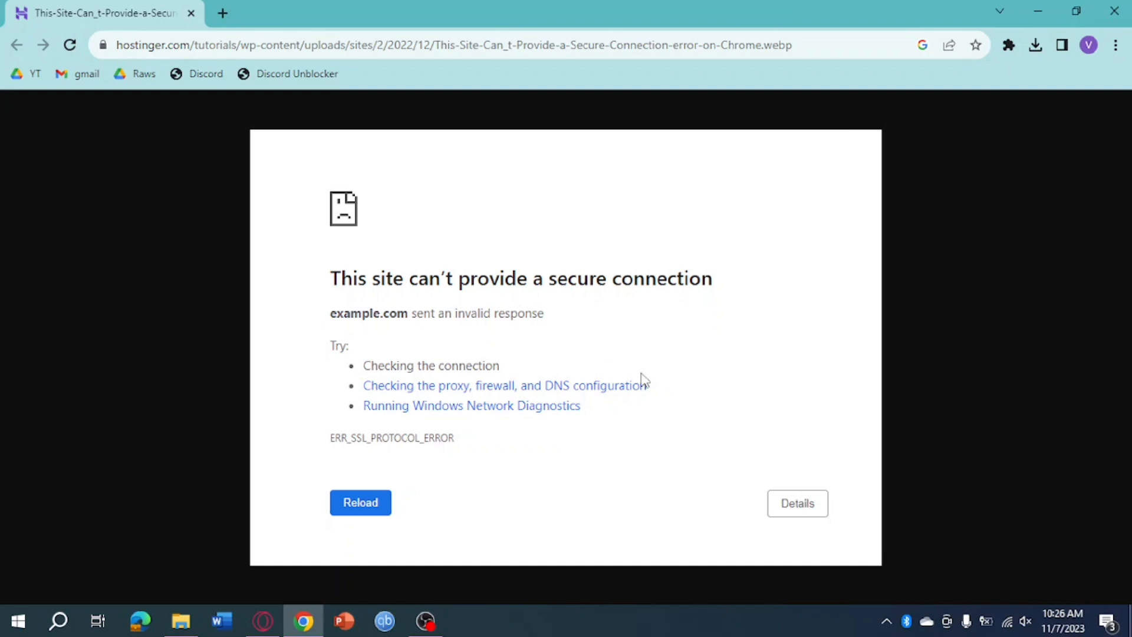
{"action": "mouse_move", "coordinate": [993, 279]}
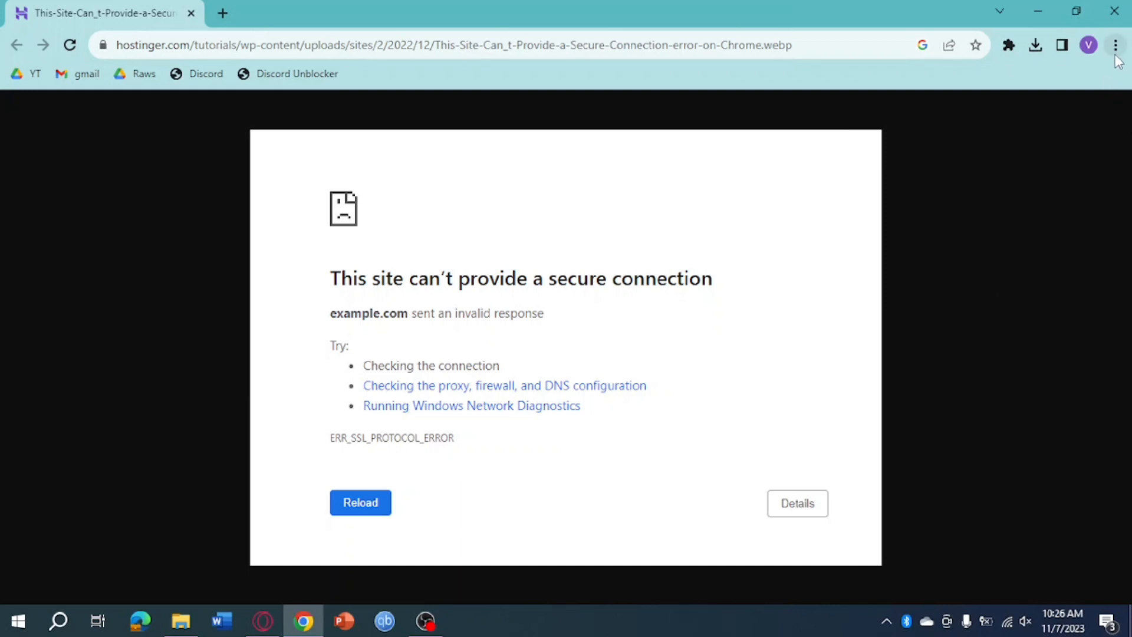
Navigate from the Chrome menu to Settings > Privacy and security > Security, showing Safe Browsing levels
{"action": "left_click", "coordinate": [1115, 45]}
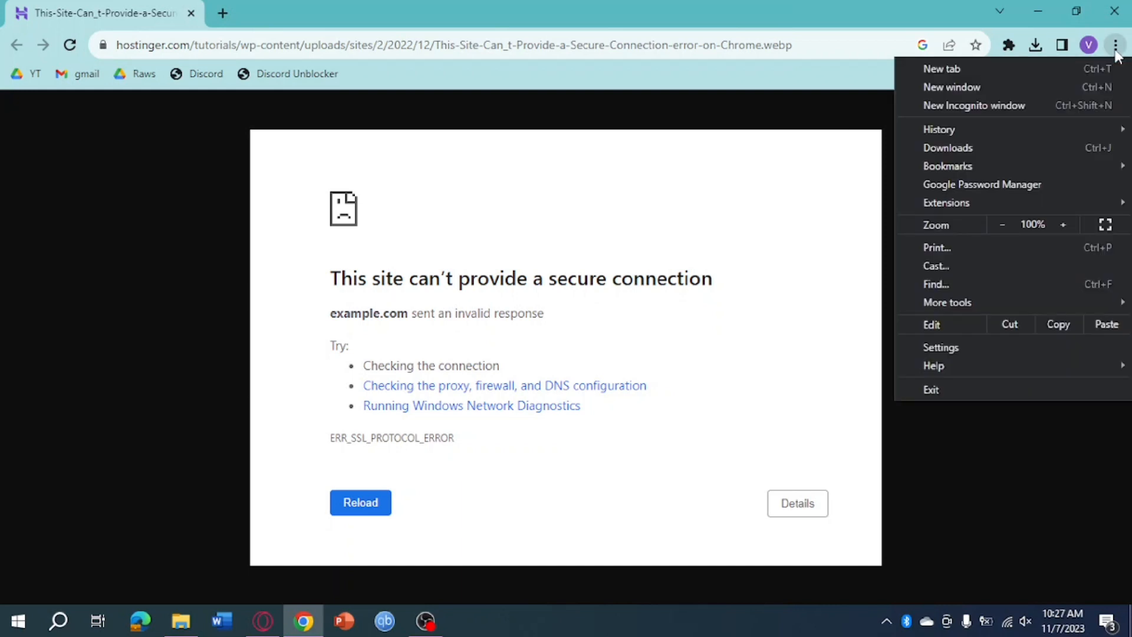
{"action": "left_click", "coordinate": [941, 347]}
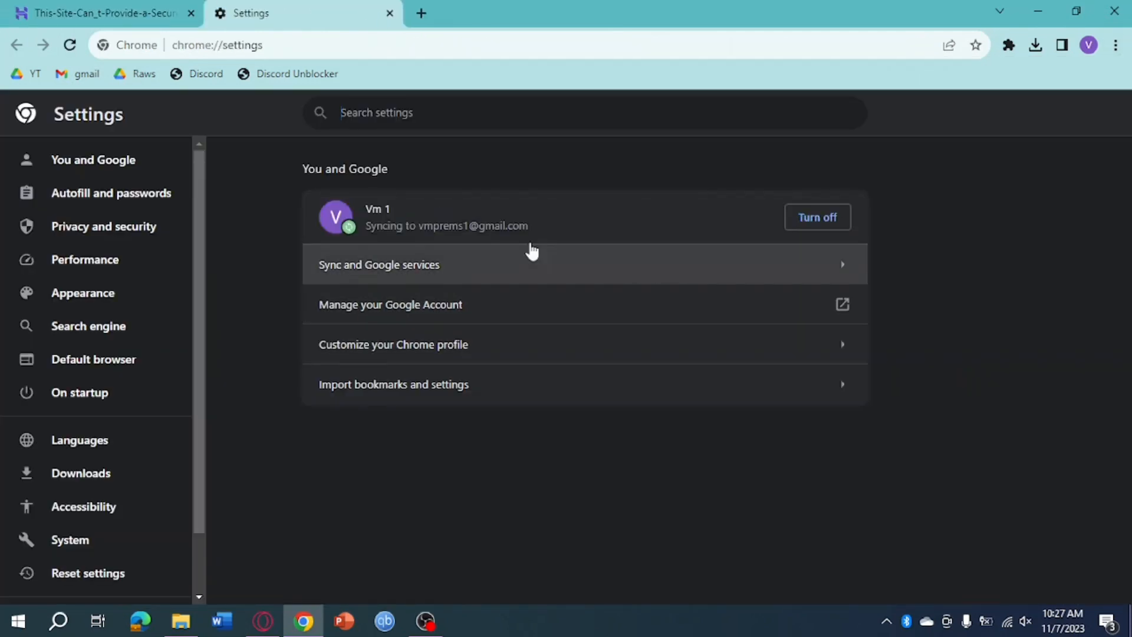
{"action": "left_click", "coordinate": [104, 226]}
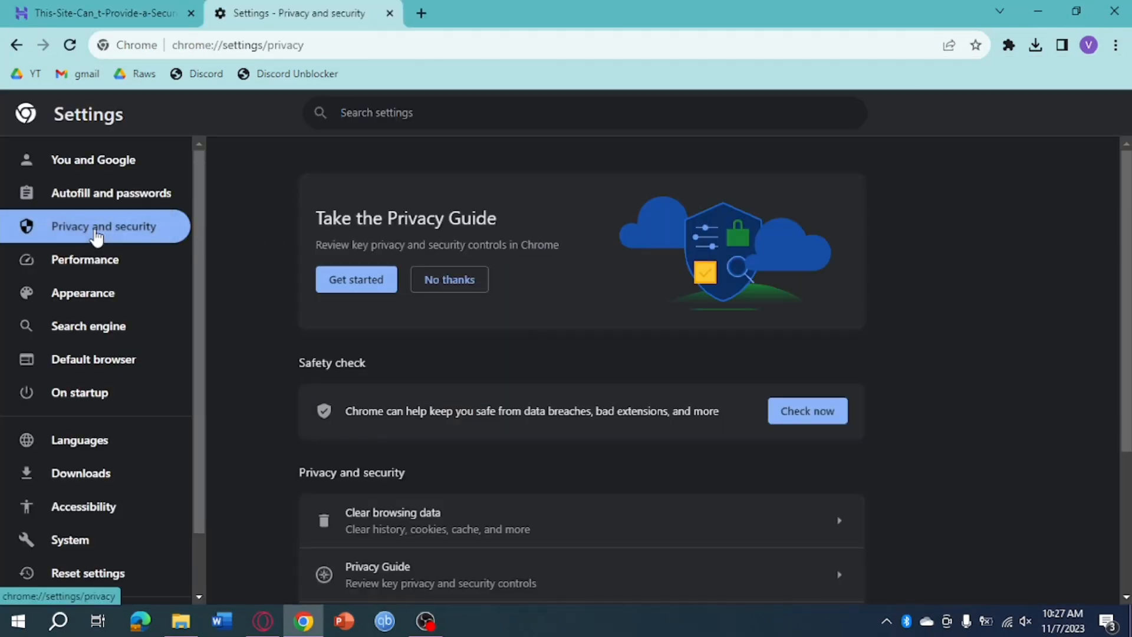
{"action": "scroll", "scroll_direction": "down", "scroll_amount": 3}
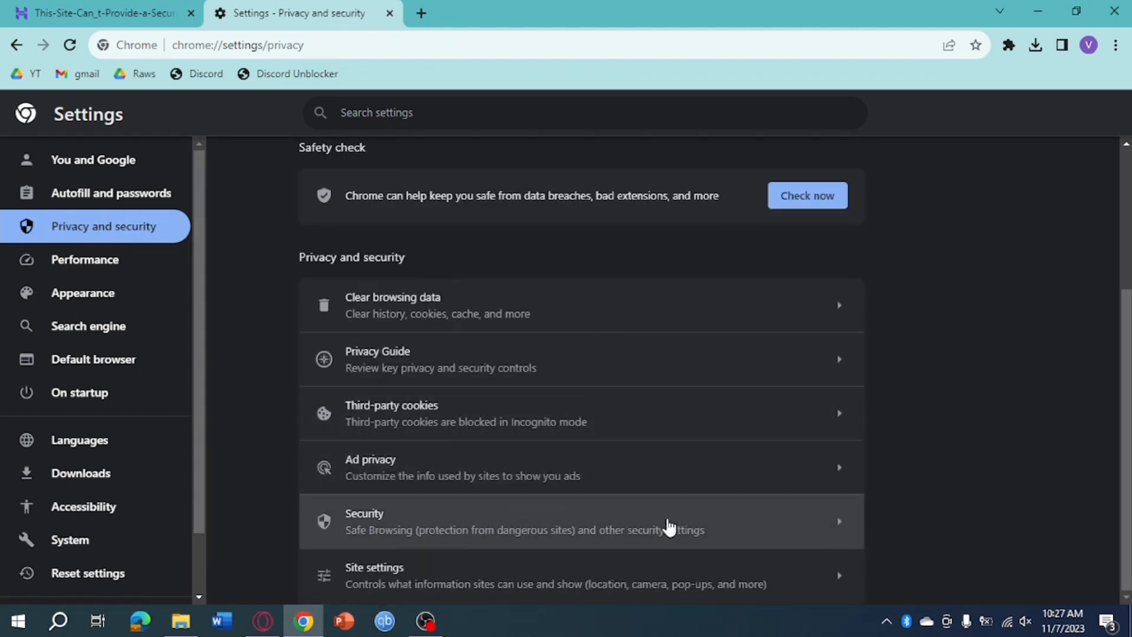
{"action": "mouse_move", "coordinate": [625, 531]}
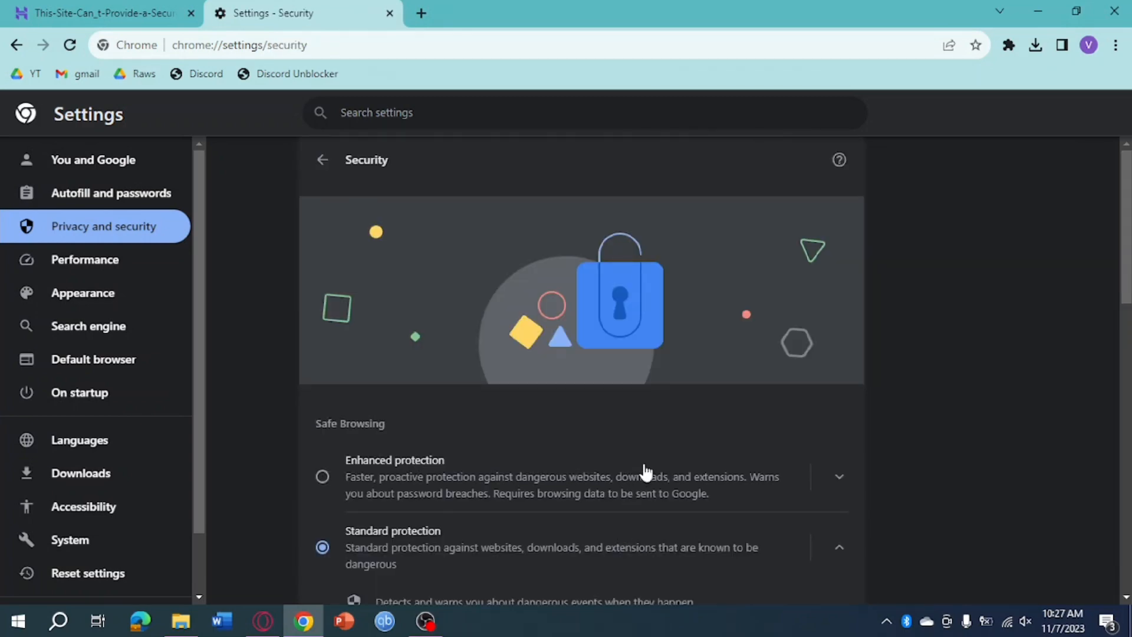
{"action": "scroll", "scroll_direction": "down", "scroll_amount": 3}
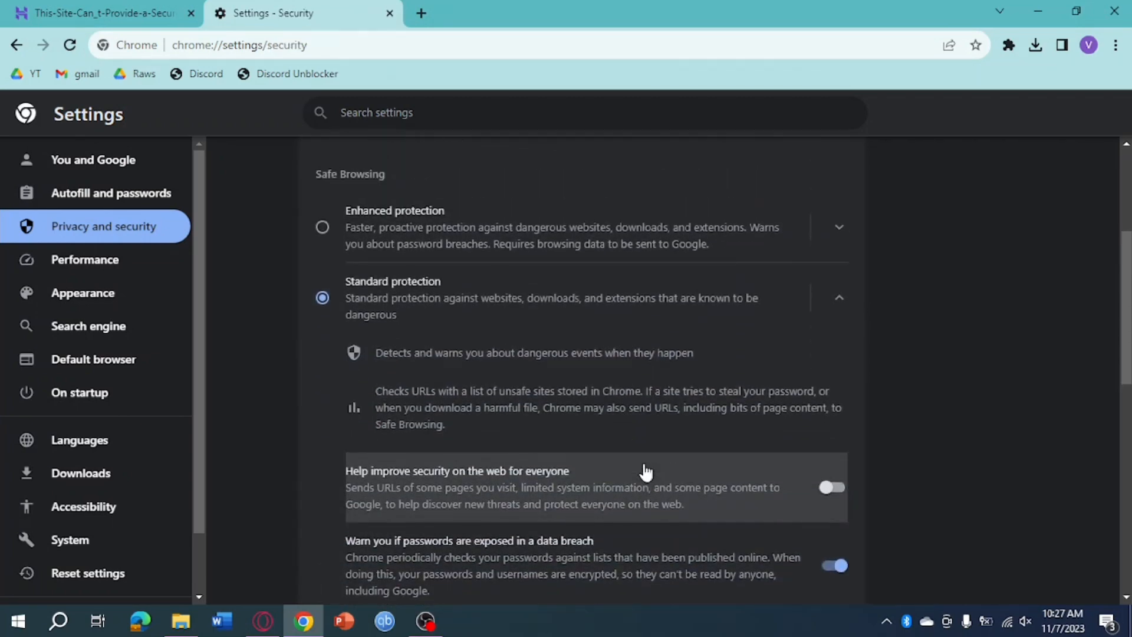
{"action": "scroll", "scroll_direction": "down", "scroll_amount": 3}
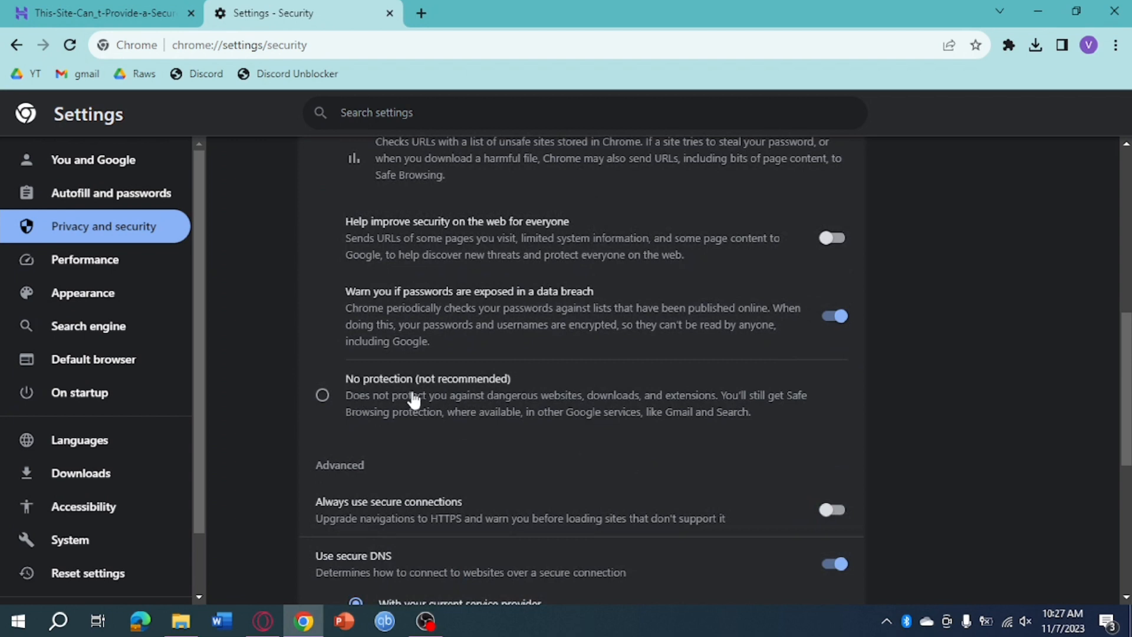
Choose No protection for Safe Browsing and confirm Turn off in the warning dialog
{"action": "left_click", "coordinate": [322, 395]}
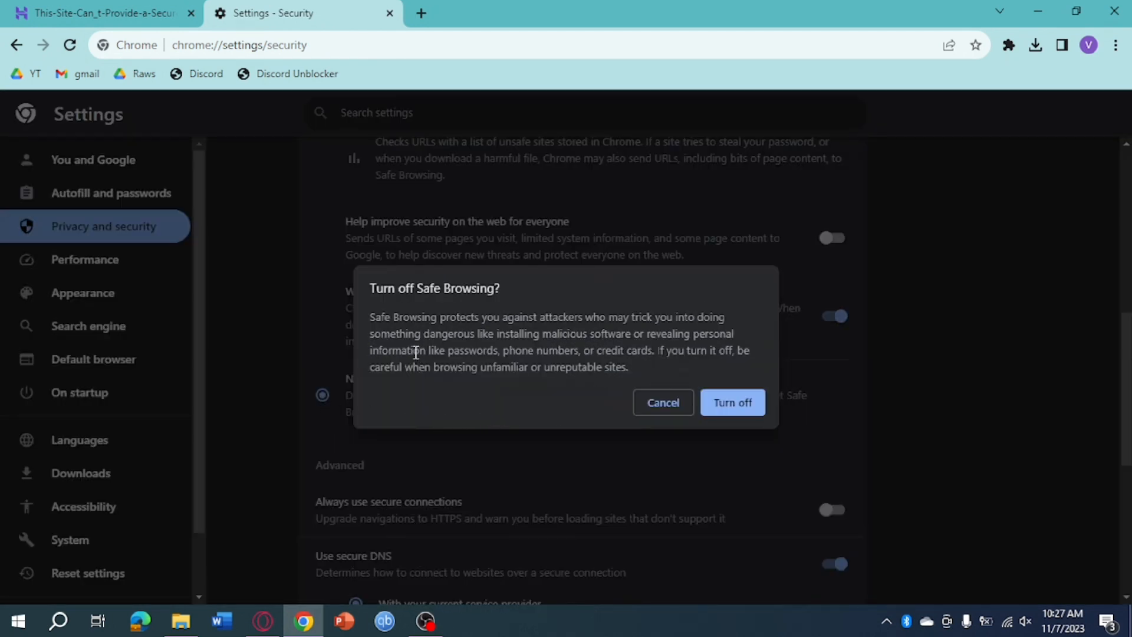
{"action": "mouse_move", "coordinate": [442, 314]}
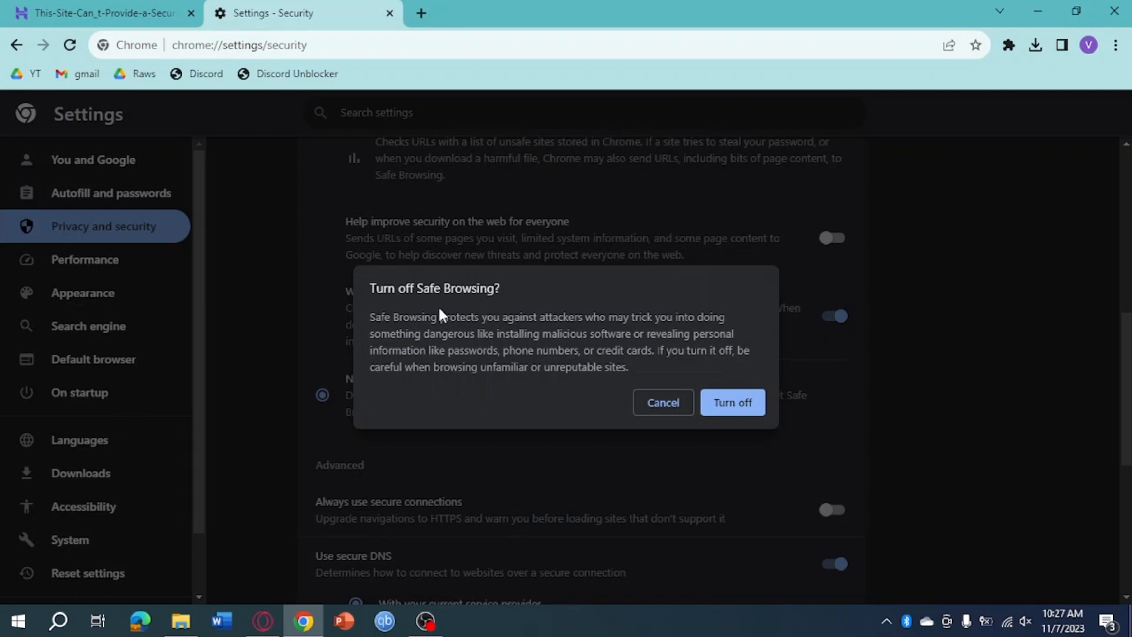
{"action": "mouse_move", "coordinate": [731, 404]}
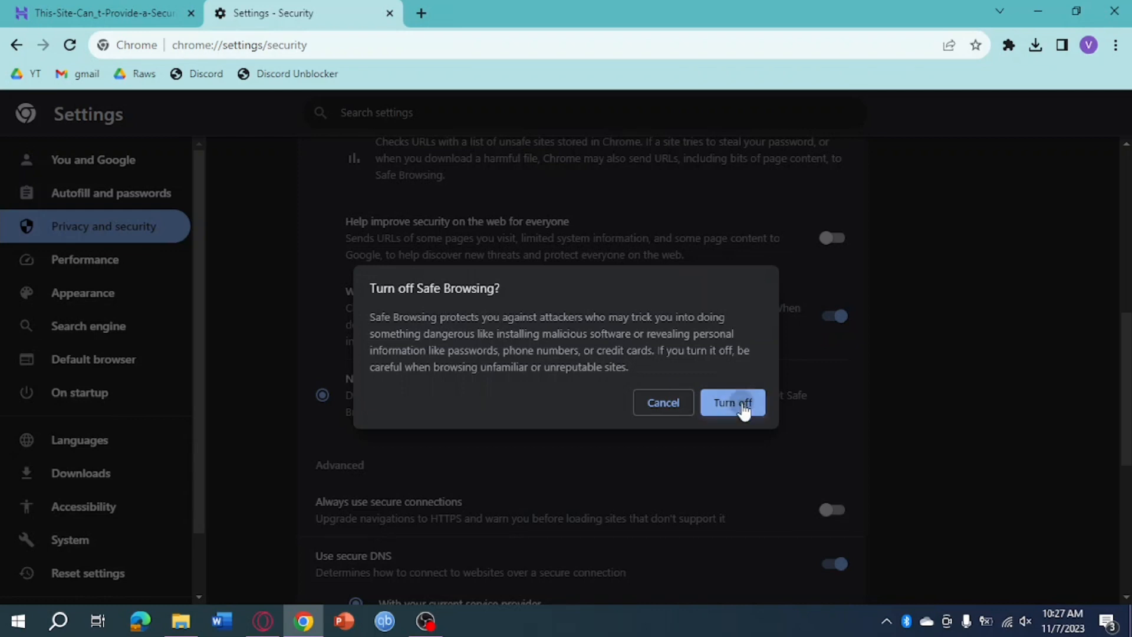
{"action": "left_click", "coordinate": [731, 402]}
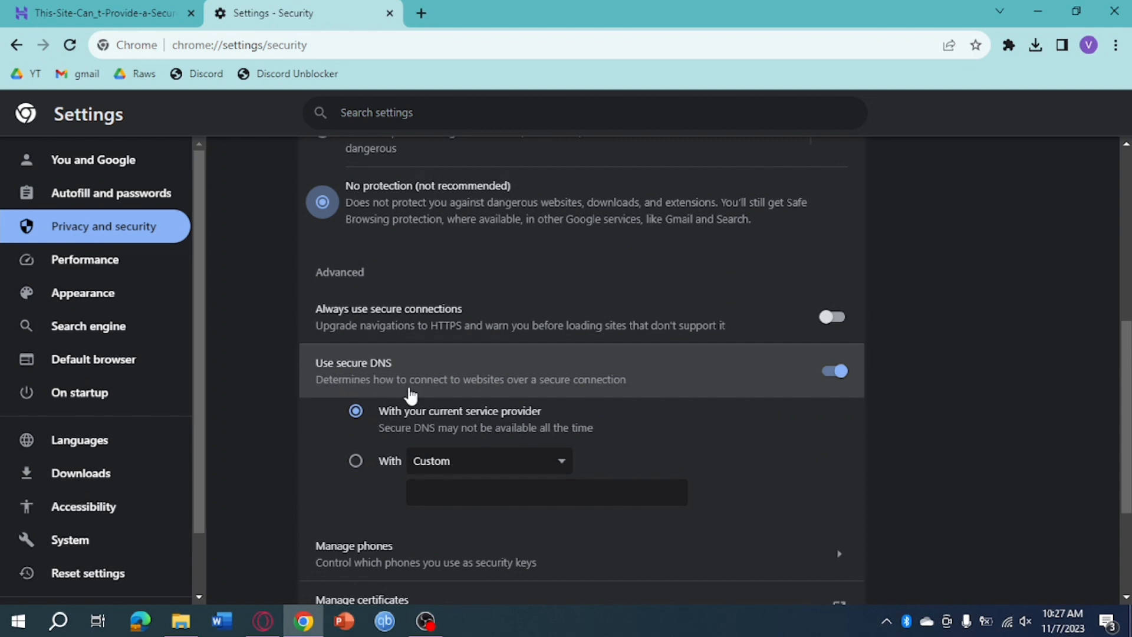
Set Use secure DNS to a chosen provider and select OpenDNS from the provider list
{"action": "scroll", "scroll_direction": "down", "scroll_amount": 3}
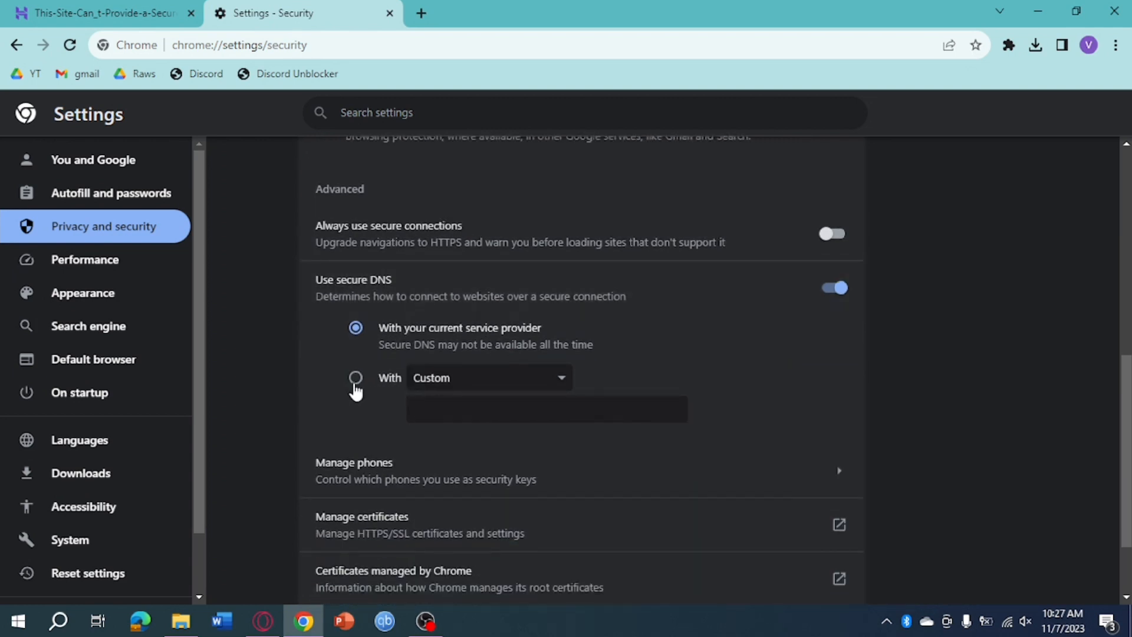
{"action": "mouse_move", "coordinate": [355, 381]}
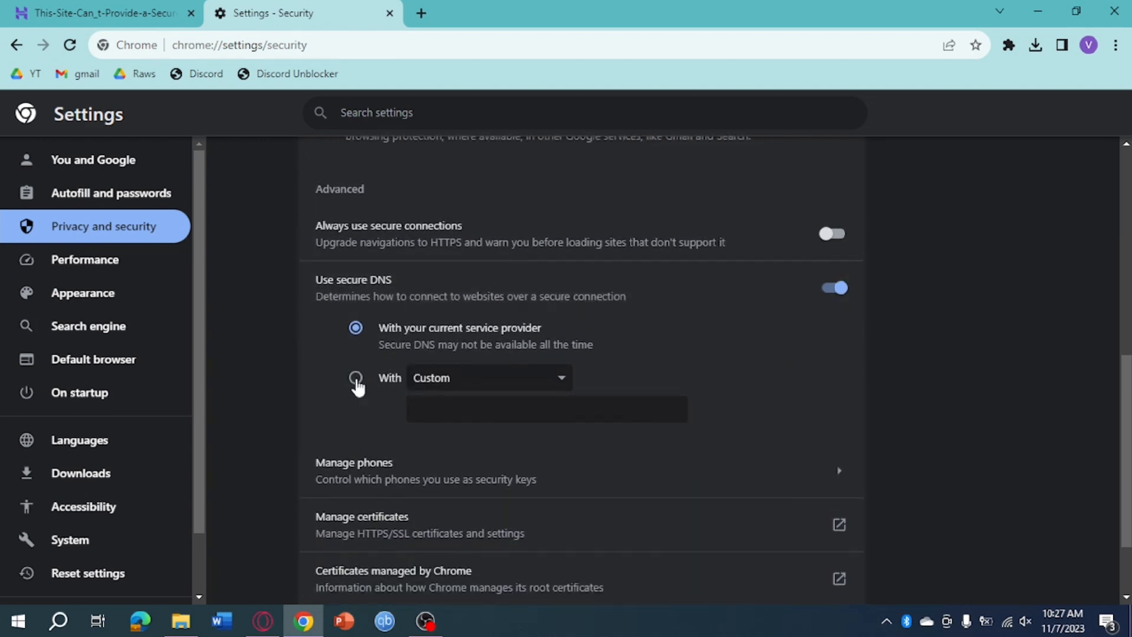
{"action": "left_click", "coordinate": [355, 377]}
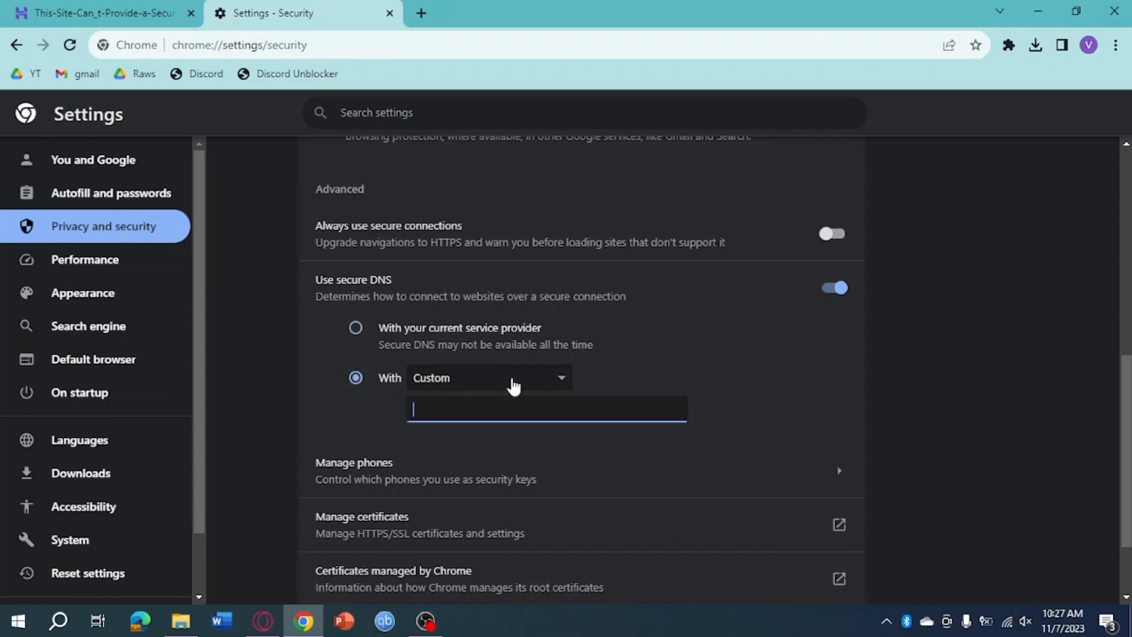
{"action": "left_click", "coordinate": [488, 378]}
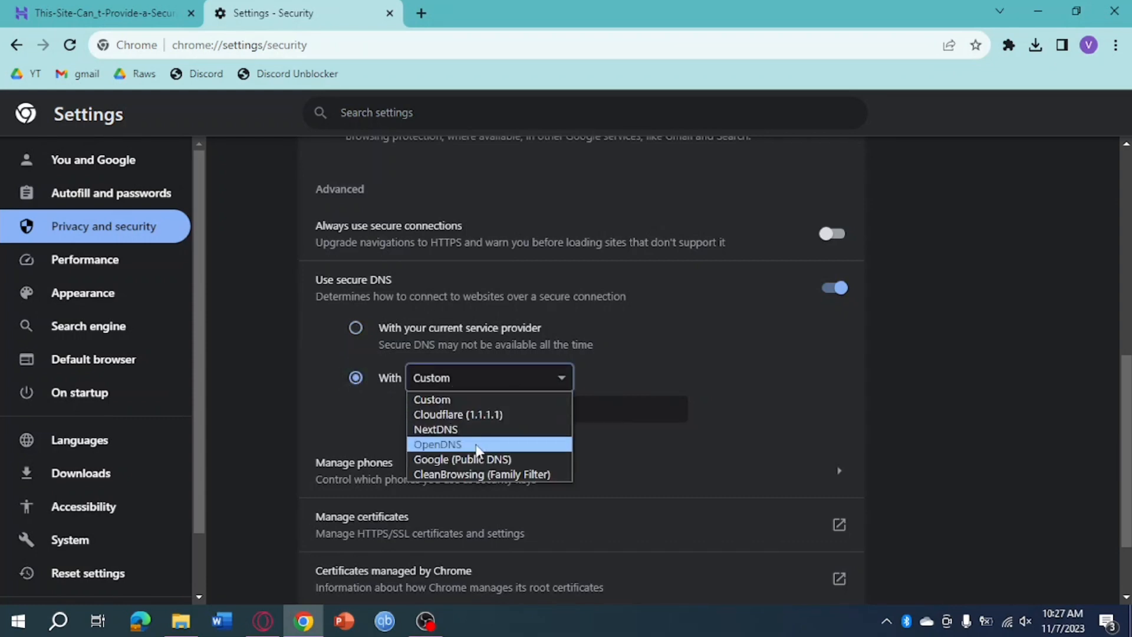
{"action": "left_click", "coordinate": [437, 444]}
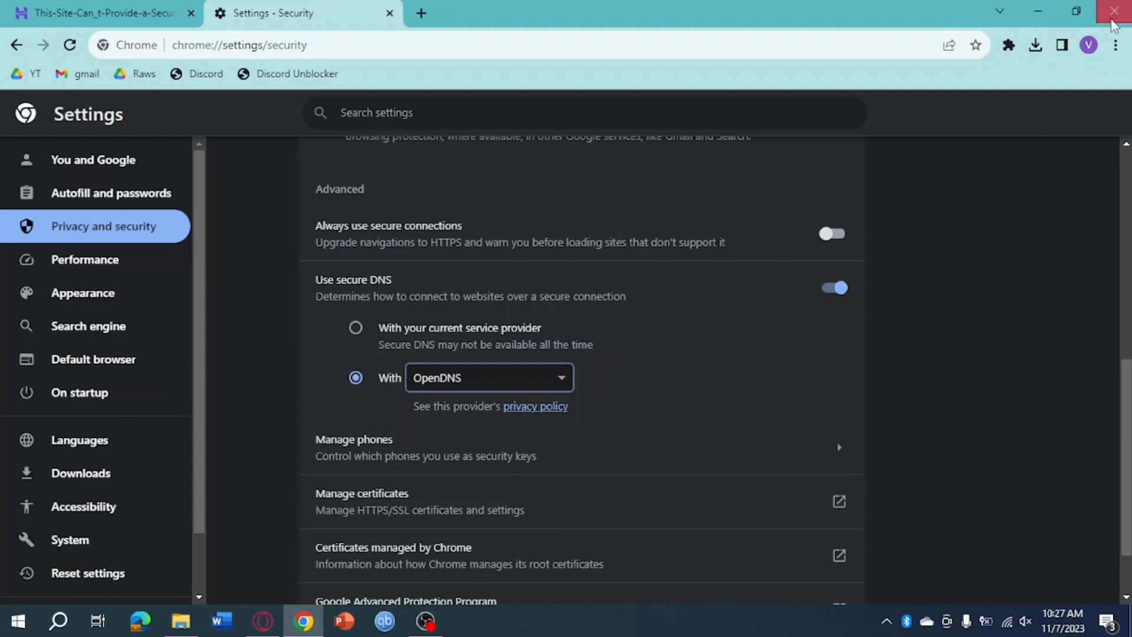
Close Chrome and relaunch it from the taskbar to a fresh new tab
{"action": "left_click", "coordinate": [1115, 11]}
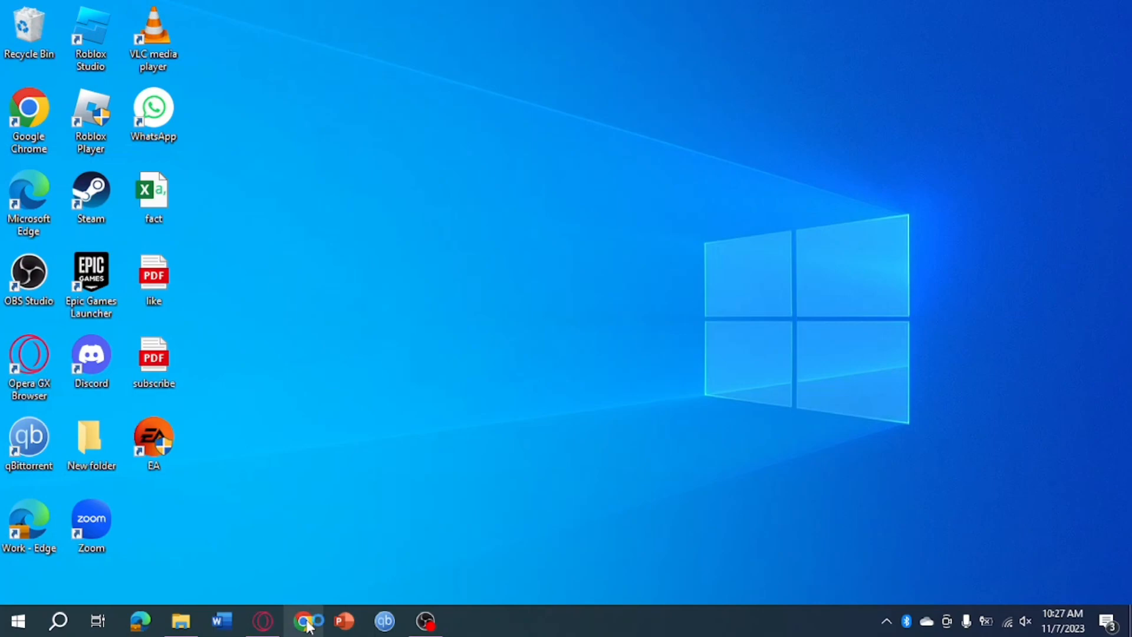
{"action": "left_click", "coordinate": [305, 622]}
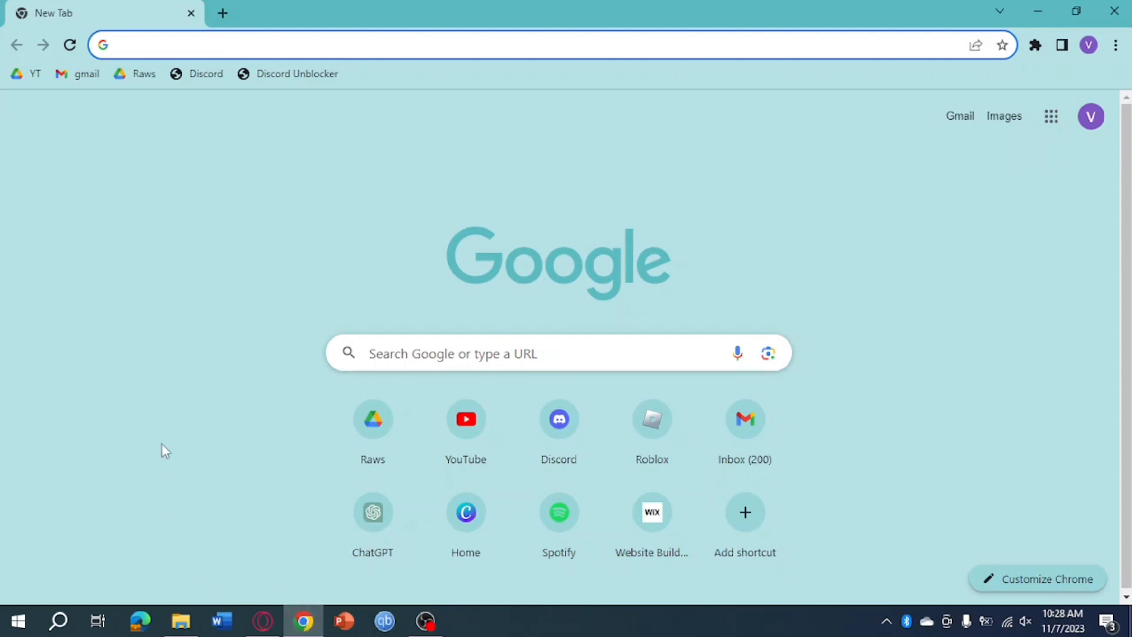
{"action": "mouse_move", "coordinate": [190, 381]}
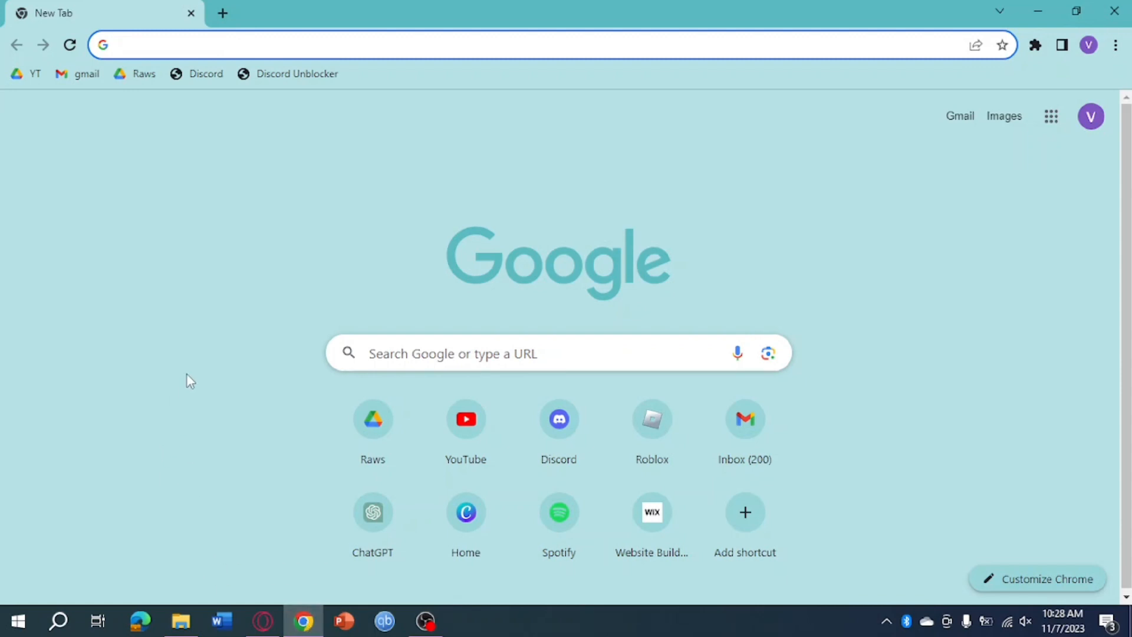
{"action": "left_click", "coordinate": [289, 45]}
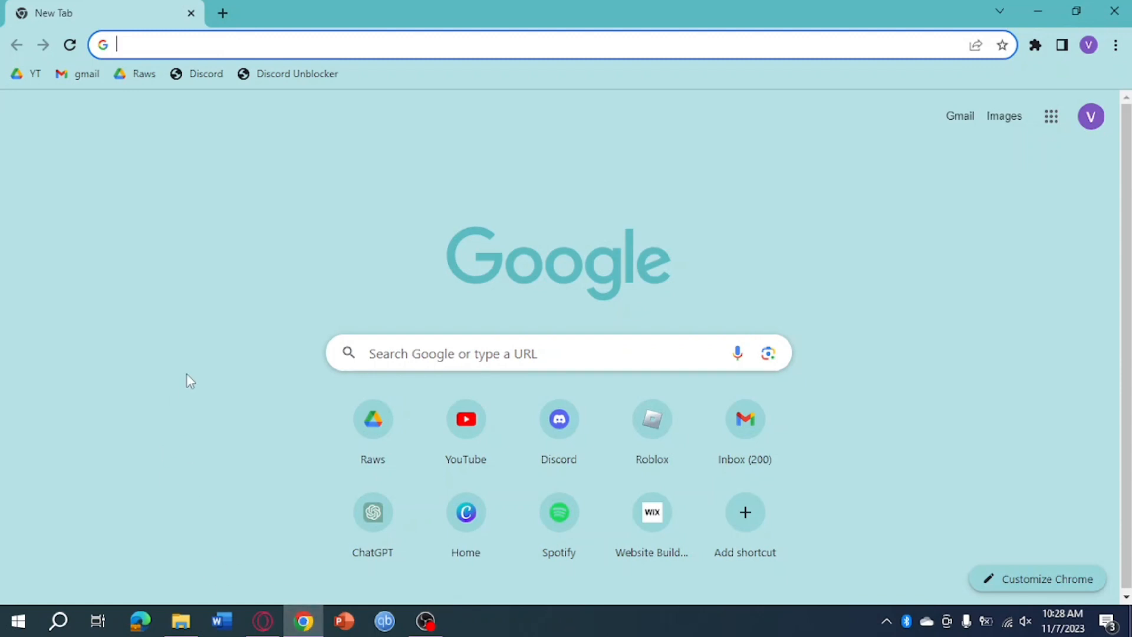